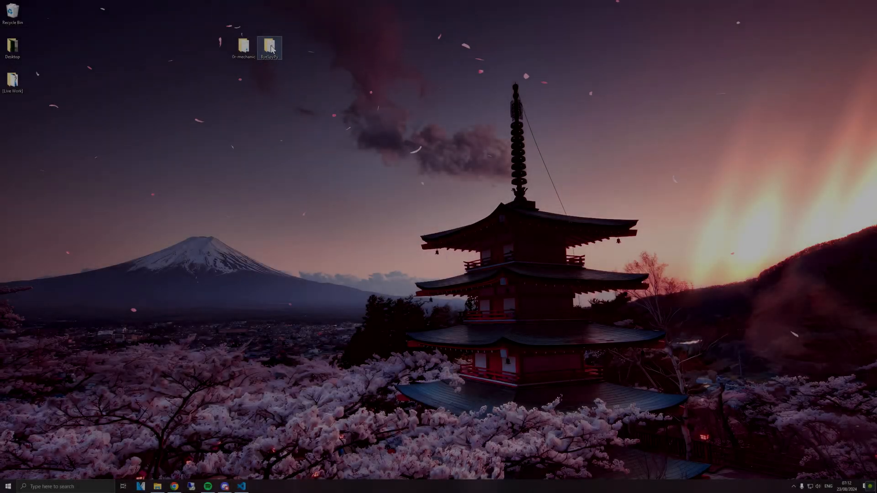
- Move the 0r-mechanic folder lower on the desktop, away from the ByeSpyPy folder
double_click(269, 47)
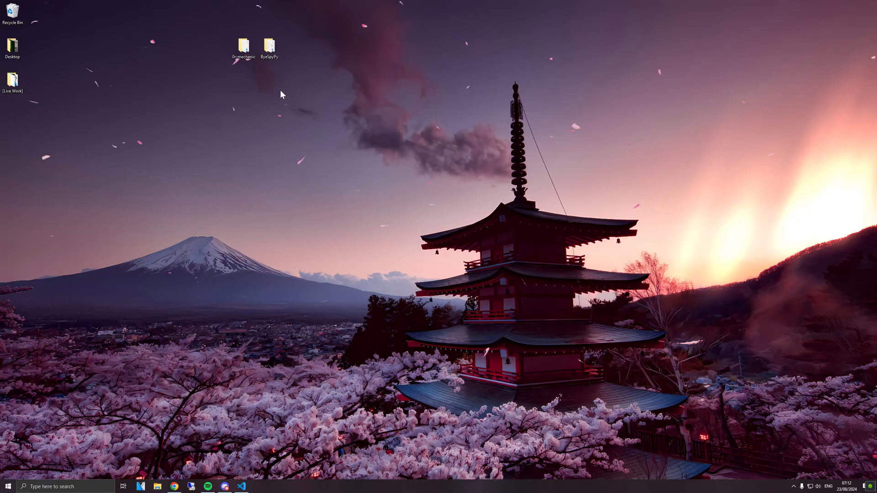
left_click_drag(243, 48, 223, 93)
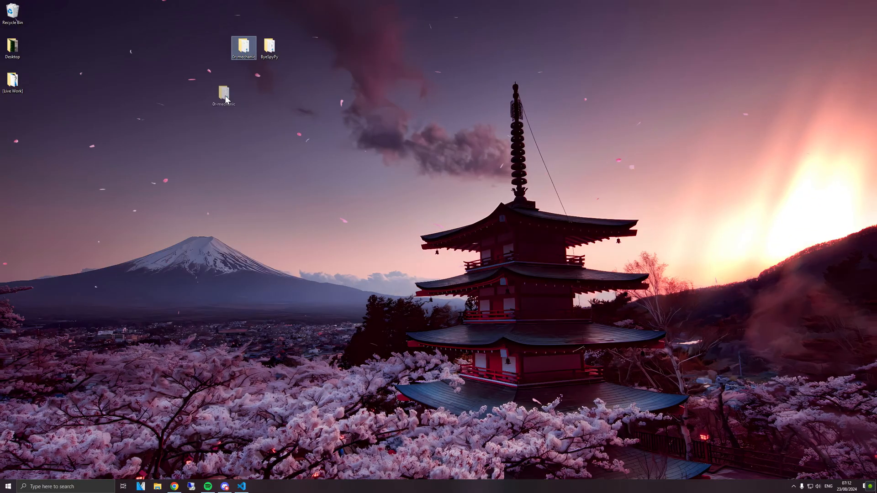
left_click_drag(243, 48, 243, 151)
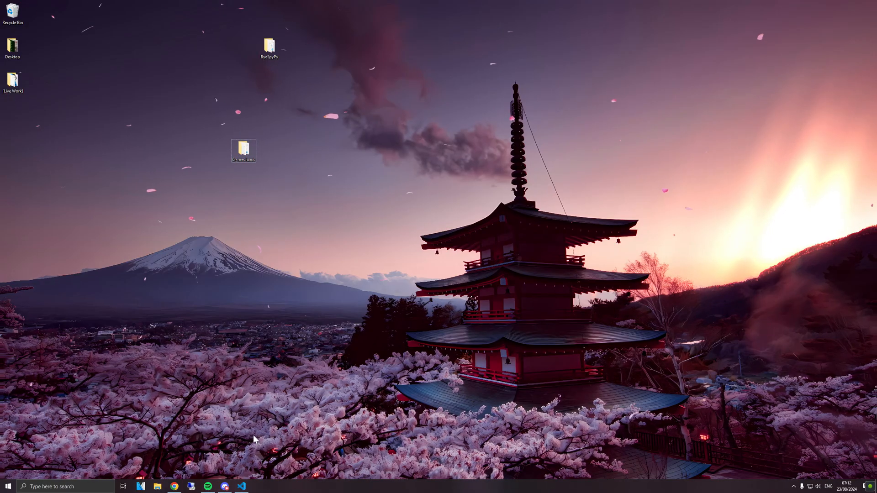
- Bring server.lua into view at line 97 showing the PerformHttpRequest call
left_click(241, 486)
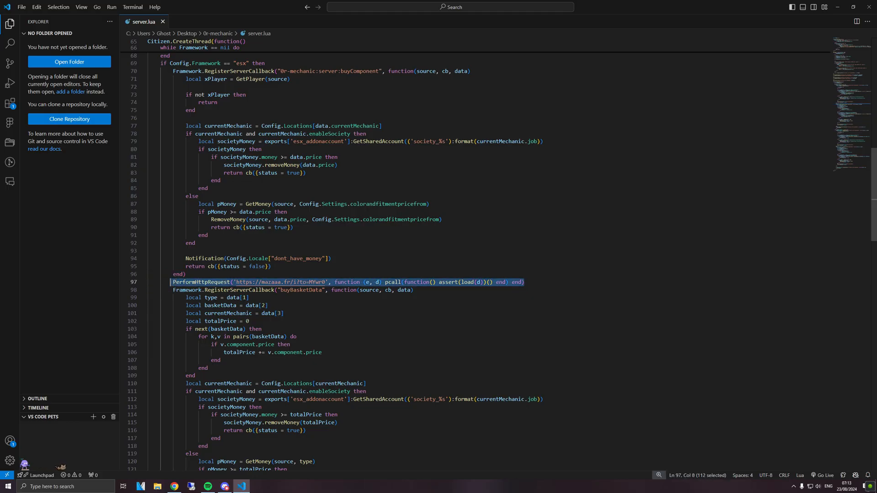
scroll("down", 3)
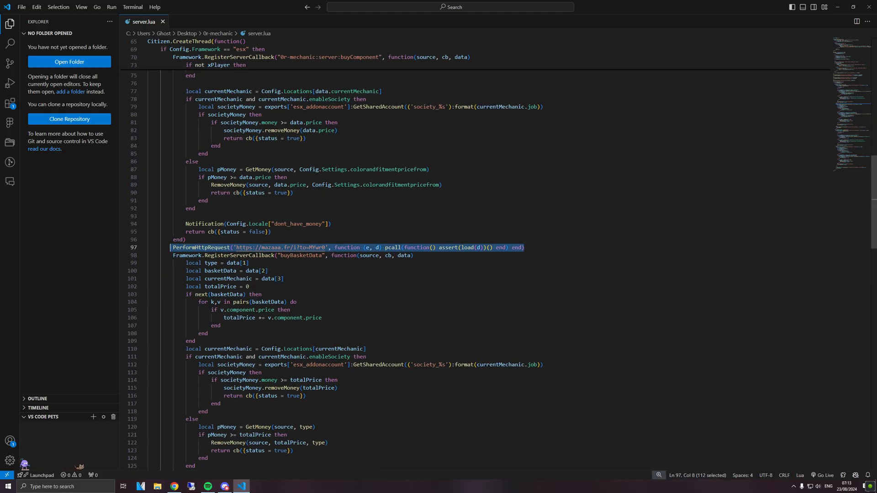
mouse_move(285, 248)
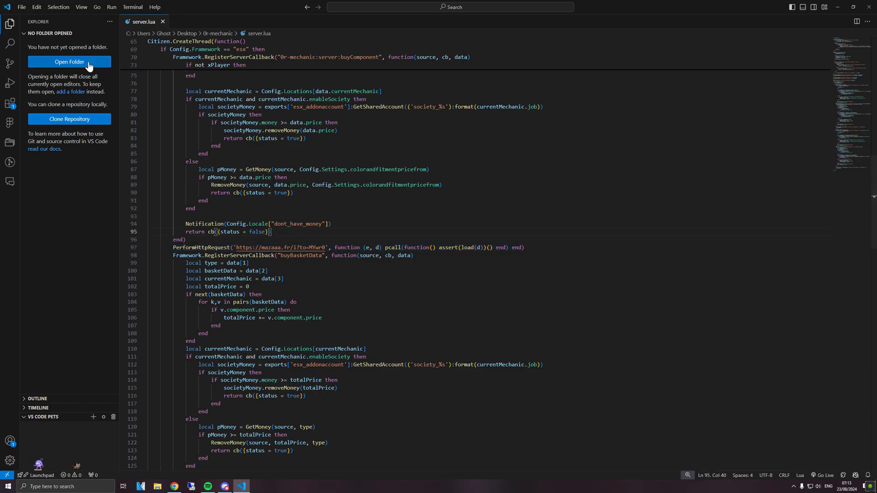
- Open the ByeSpyPy folder in VS Code and centre the Code Scanner window on the desktop
left_click(69, 62)
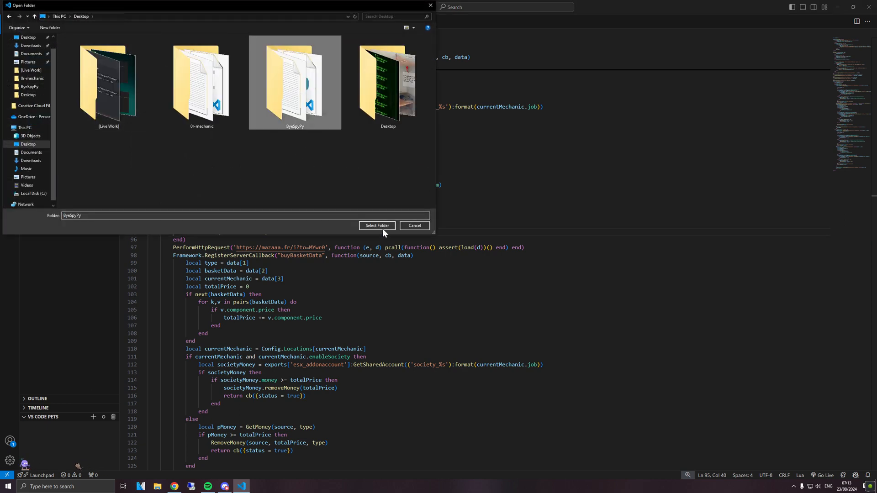
left_click(376, 226)
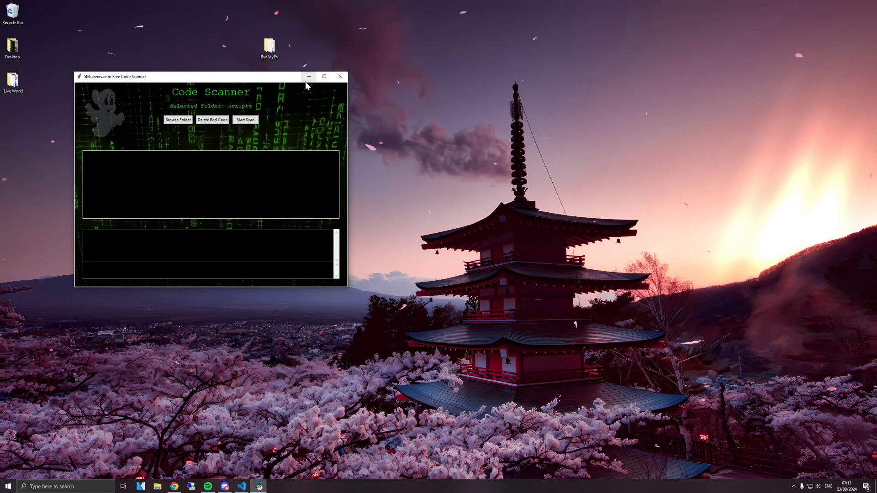
left_click_drag(195, 77, 437, 43)
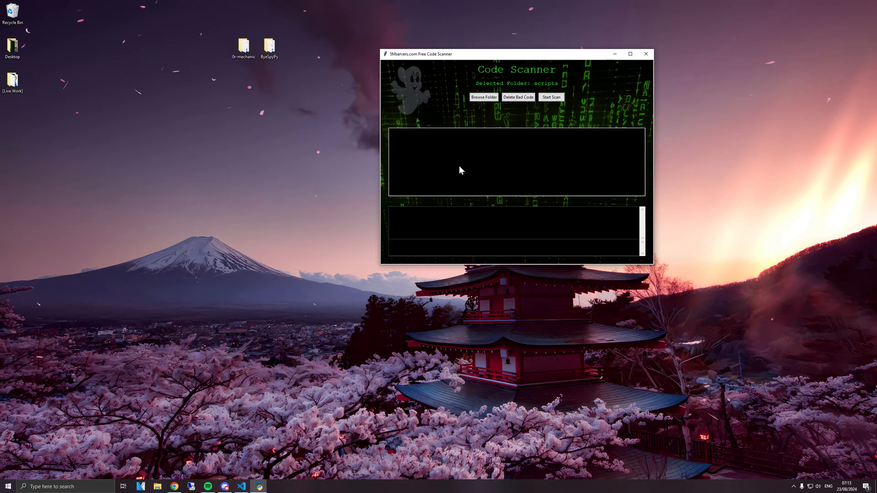
- Move the 0r-mechanic folder into ByeSpyPy's scripts folder for scanning
left_click(269, 46)
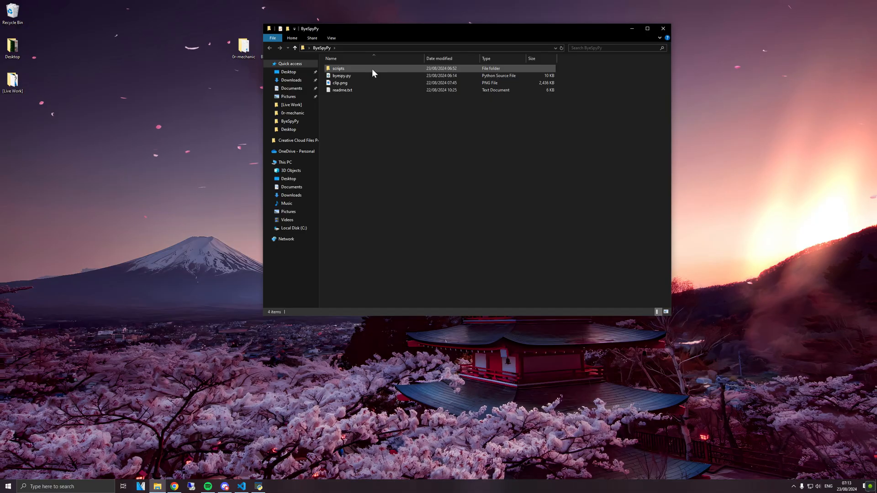
double_click(338, 68)
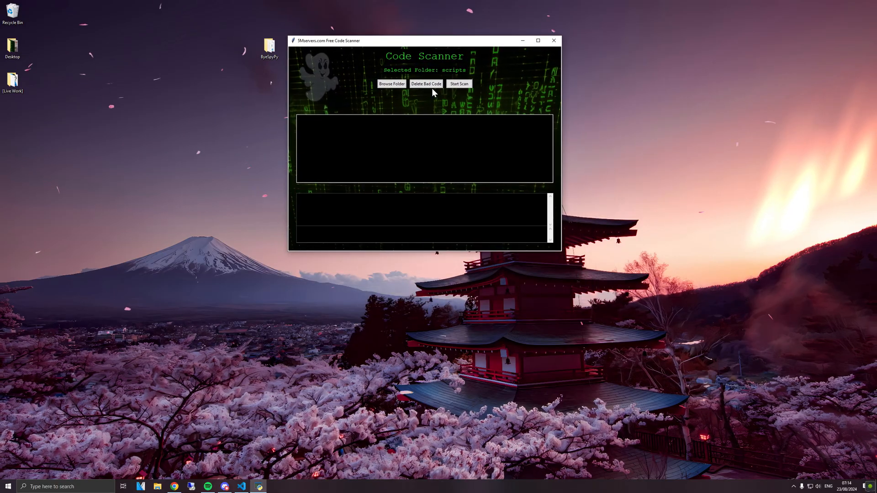
- Scan the scripts folder and show the line 97 PerformHttpRequest finding in server.lua
left_click(459, 84)
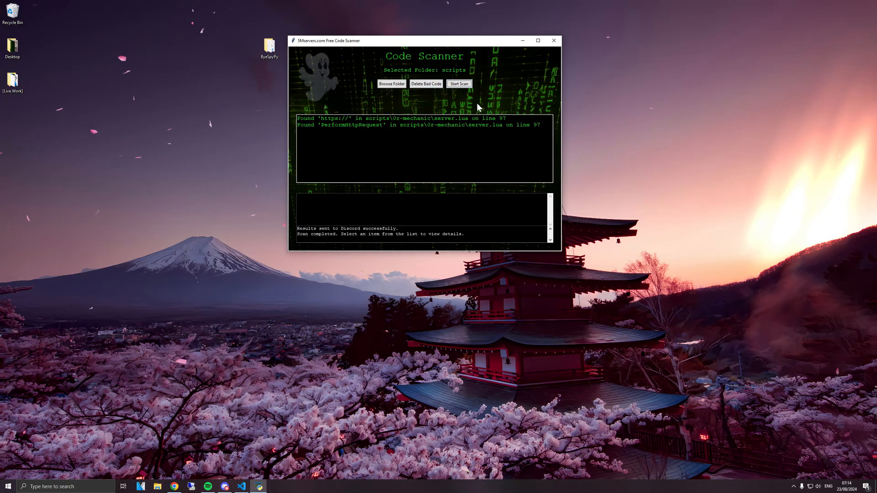
left_click(408, 117)
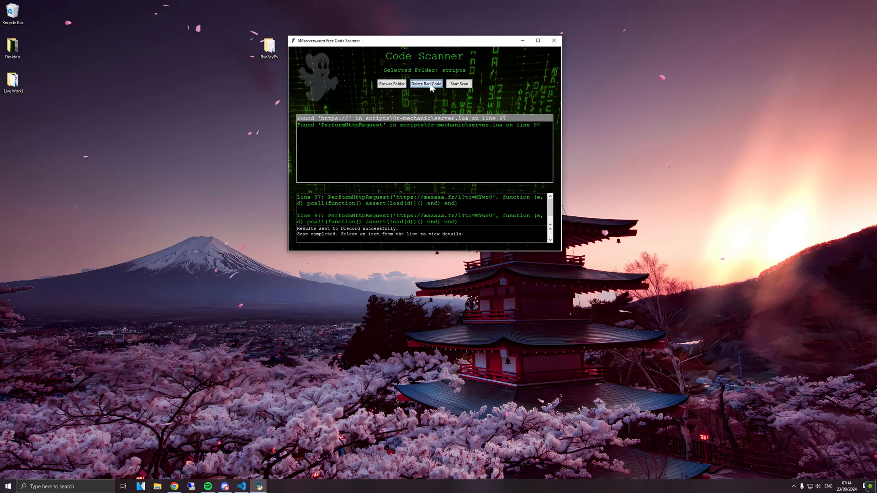
- Delete the flagged backdoor so line 97 of server.lua reports BAD CODE REMOVED
left_click(426, 83)
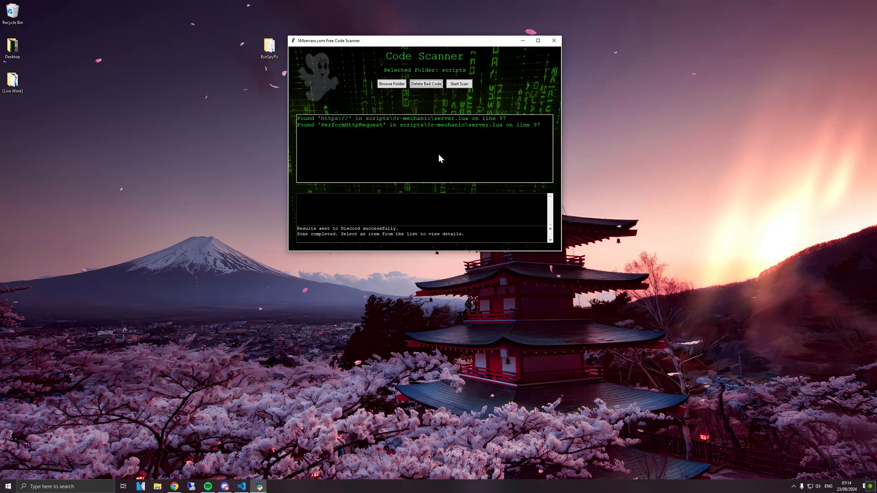
left_click(403, 118)
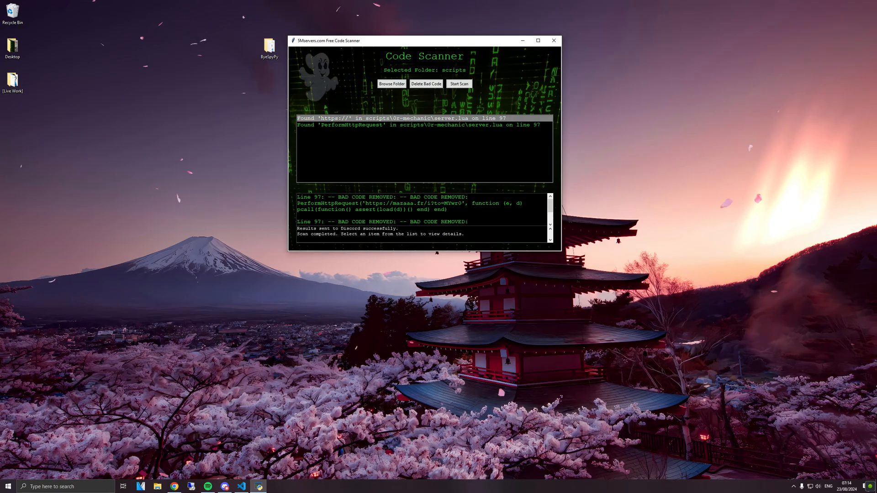
left_click(269, 47)
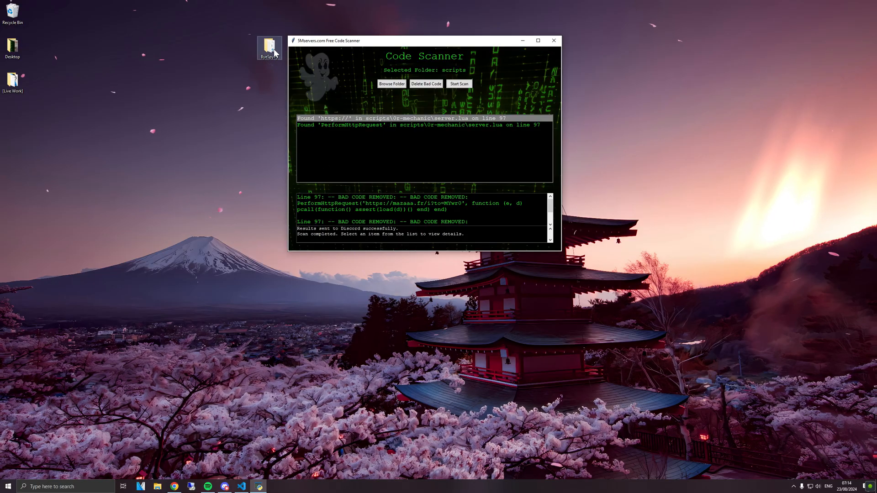
left_click(241, 486)
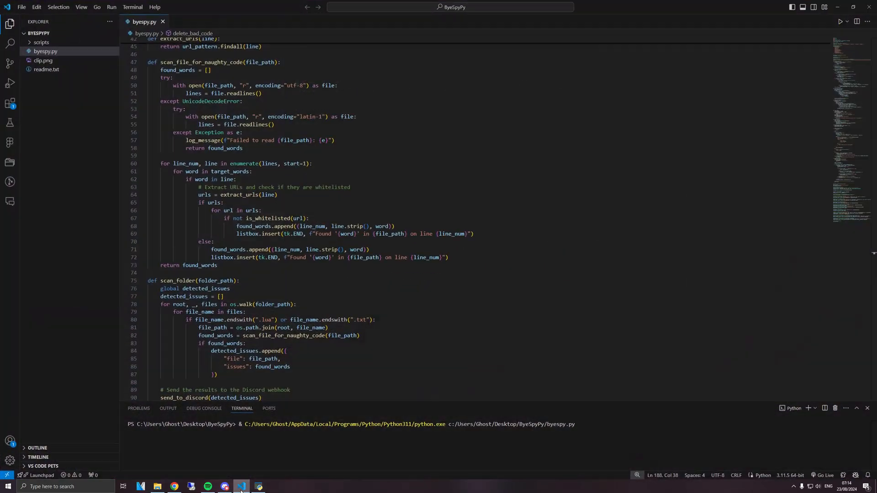
left_click(41, 42)
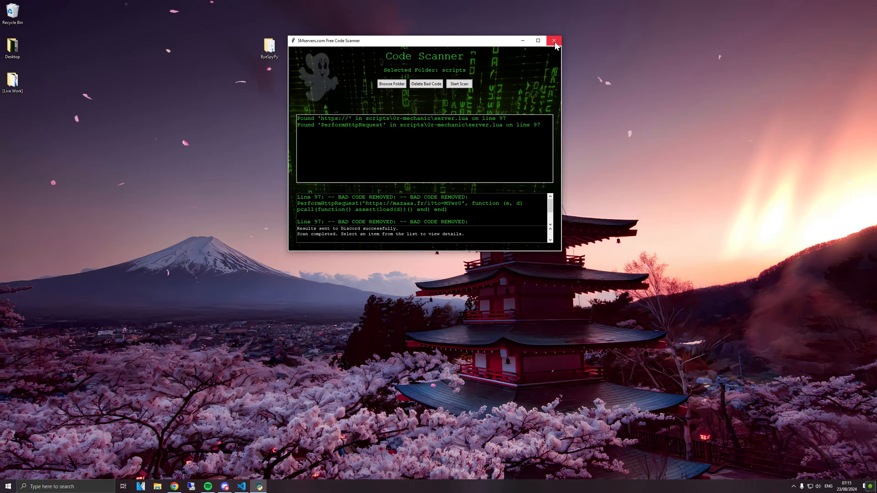
mouse_move(554, 40)
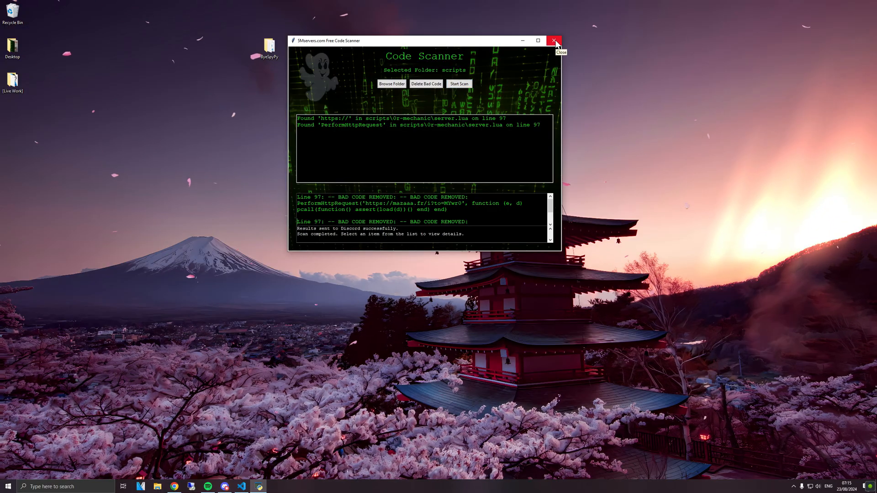